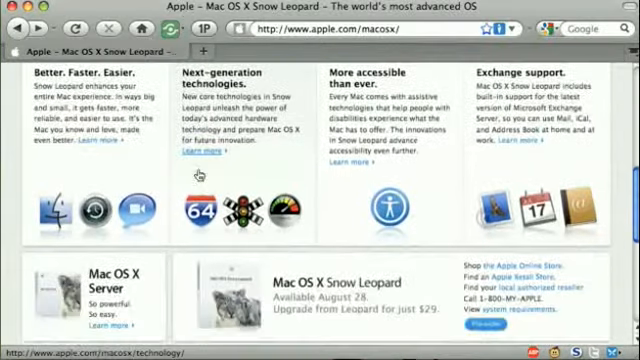
Scroll down through Apple's Snow Leopard refinements page toward the security section.
scroll("down", 3)
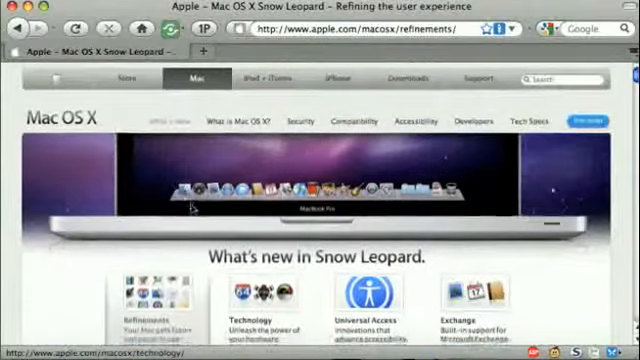
scroll("down", 3)
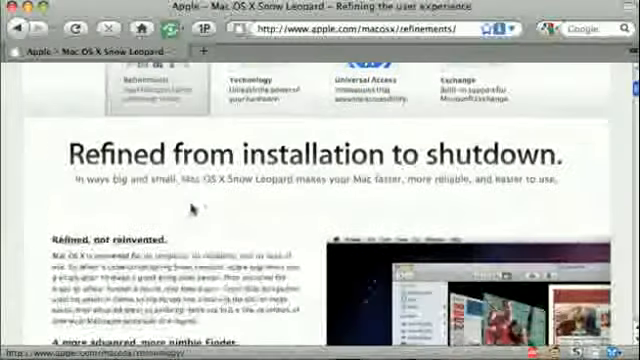
scroll("down", 3)
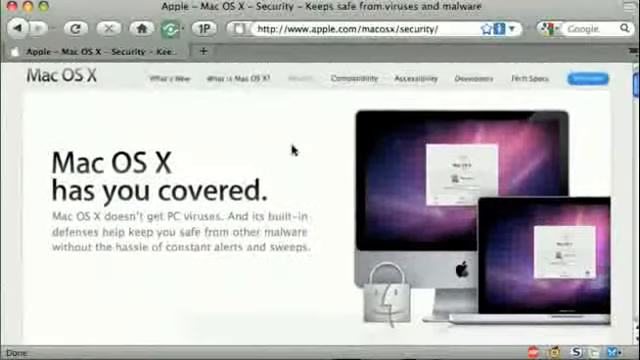
scroll("down", 3)
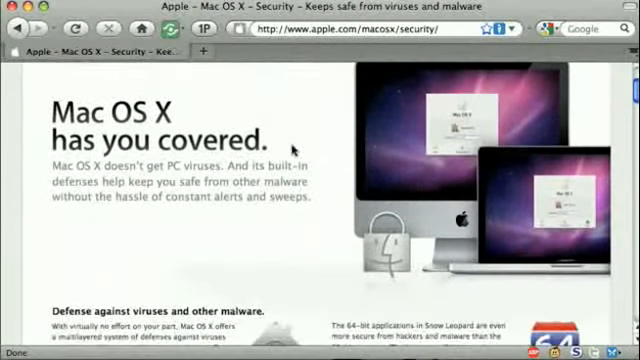
scroll("down", 3)
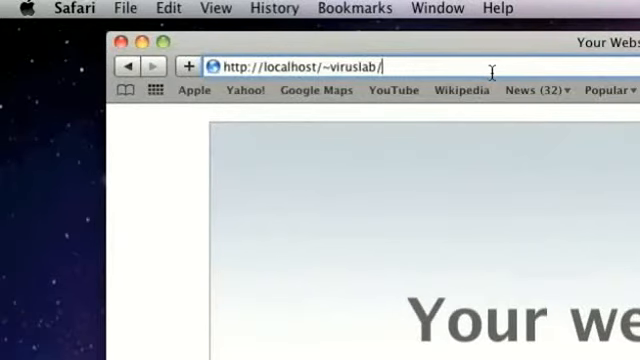
Download FlashPla.dmg from localhost/~viruslab and eject it at the OSX.RSPlug.A malware warning.
type("FlashPla")
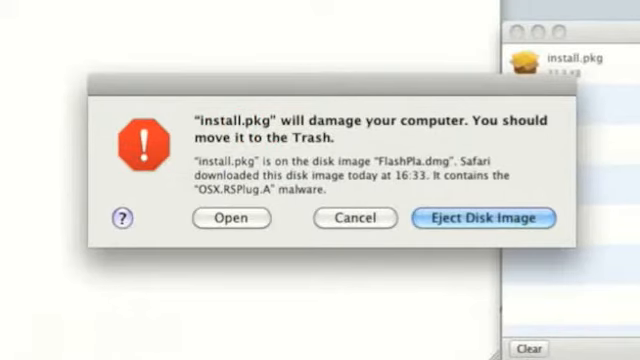
mouse_move(544, 140)
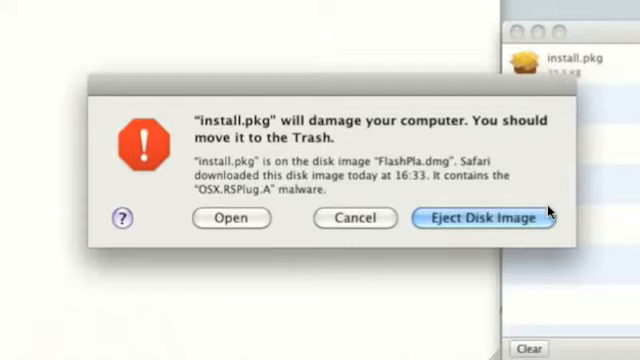
mouse_move(556, 216)
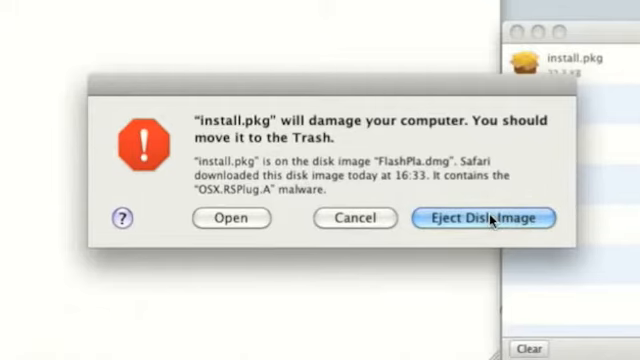
left_click(484, 218)
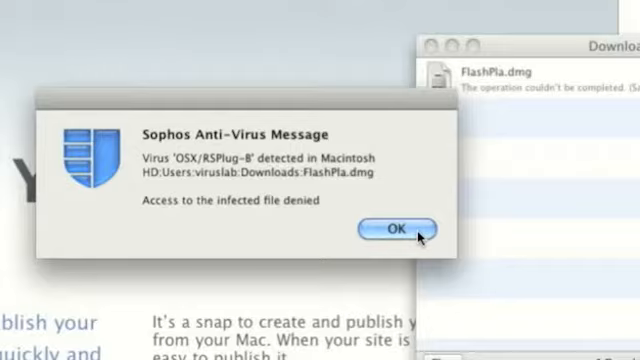
Dismiss the Sophos alert reporting OSX/RSPlug-B in the downloaded FlashPla.dmg.
left_click(394, 228)
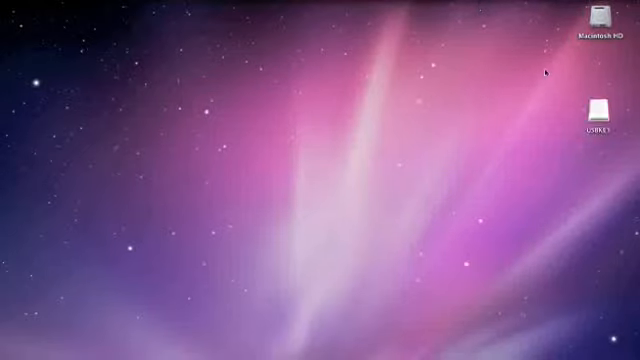
Open the USBKEY volume in Finder and mount FlashPla.dmg from it.
left_click(594, 104)
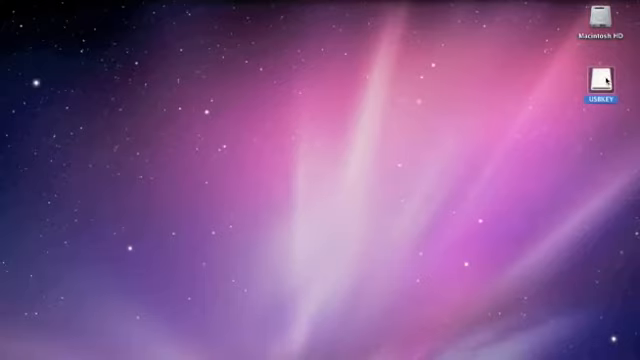
double_click(600, 78)
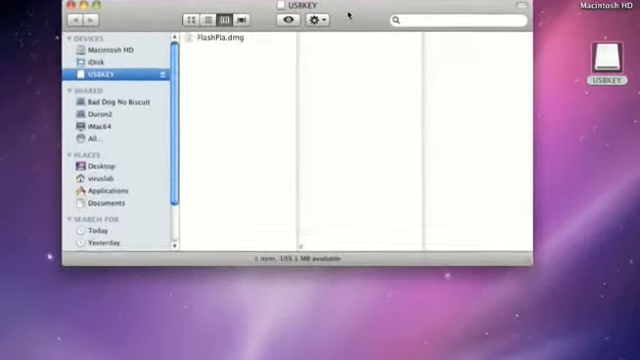
left_click(224, 36)
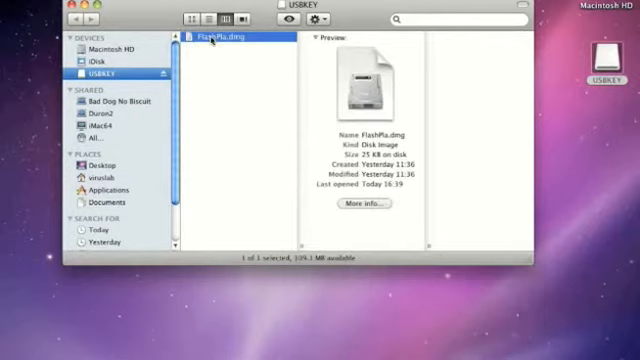
double_click(224, 42)
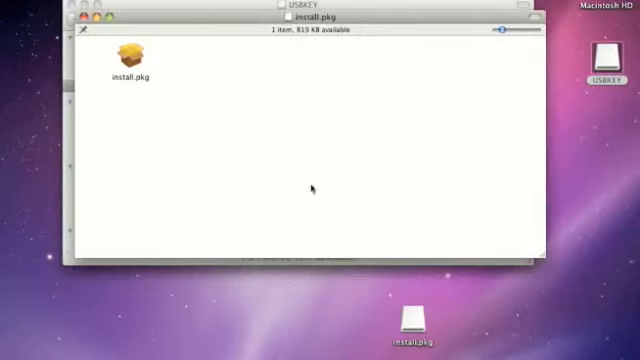
Launch install.pkg from the disk image, bringing up the MacAccess installer.
left_click(128, 60)
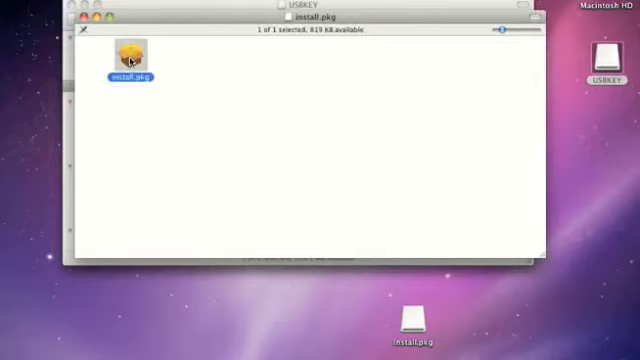
double_click(128, 68)
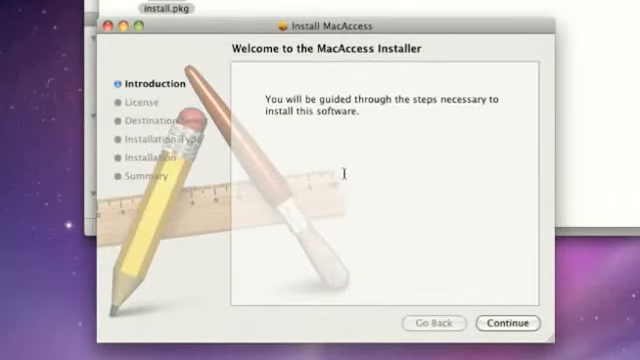
mouse_move(398, 204)
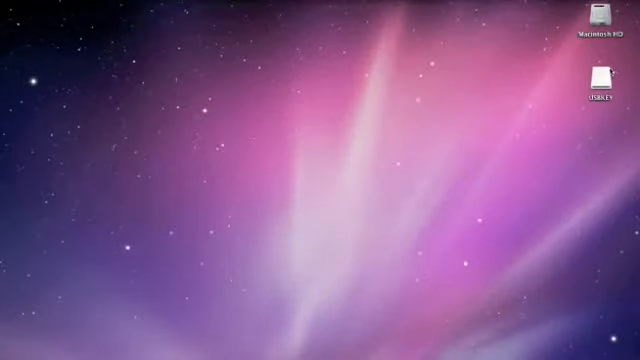
Reopen USBKEY and attempt to mount FlashPla.dmg again.
double_click(600, 84)
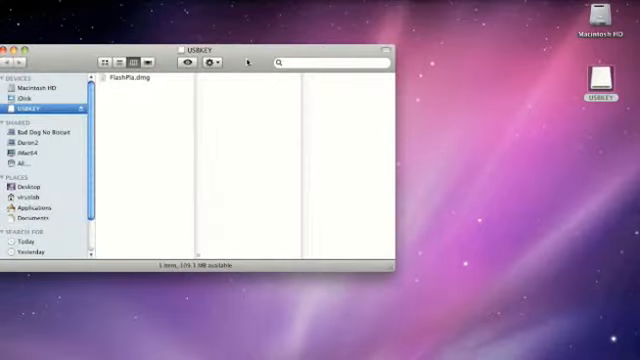
double_click(140, 82)
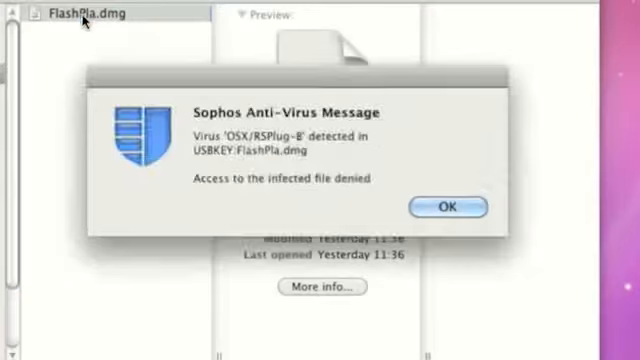
Clear the Sophos virus alerts and Finder permission-denied messages blocking the disk image.
left_click(448, 206)
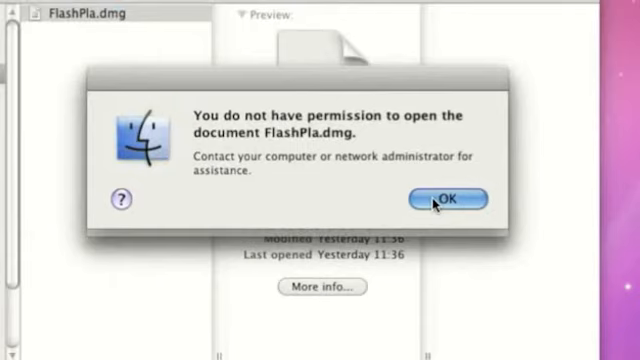
left_click(446, 198)
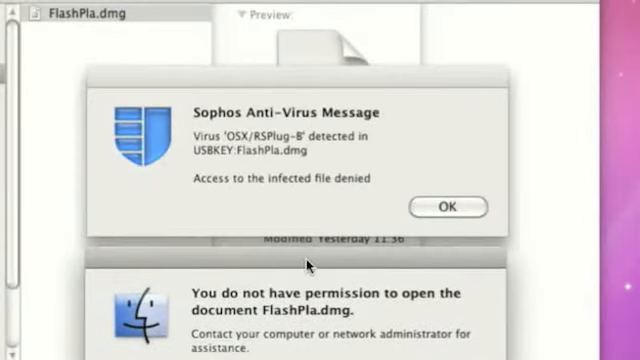
left_click(448, 206)
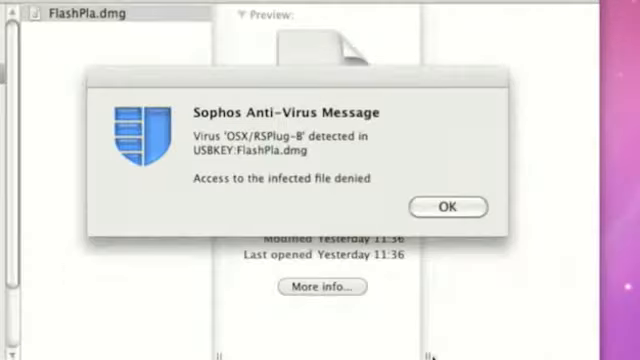
left_click(448, 206)
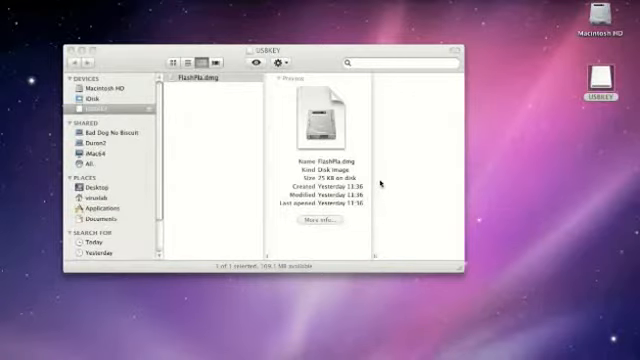
left_click(200, 78)
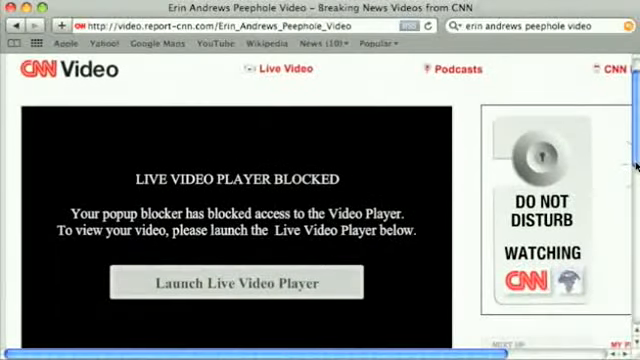
Launch the live video player download from the fake CNN Video page.
left_click(236, 284)
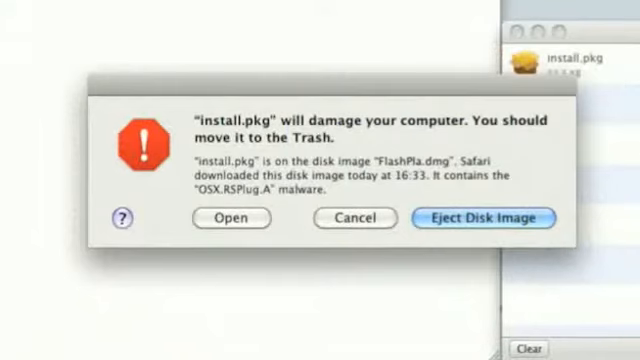
mouse_move(544, 140)
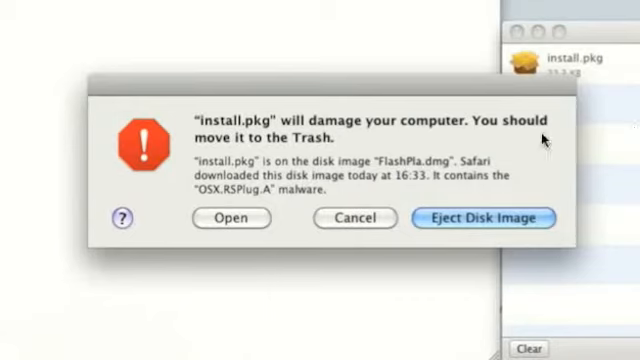
mouse_move(552, 212)
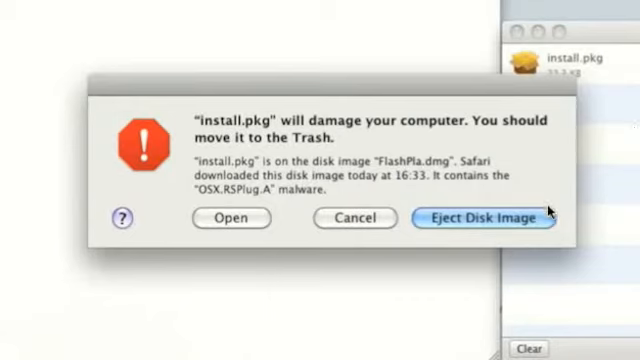